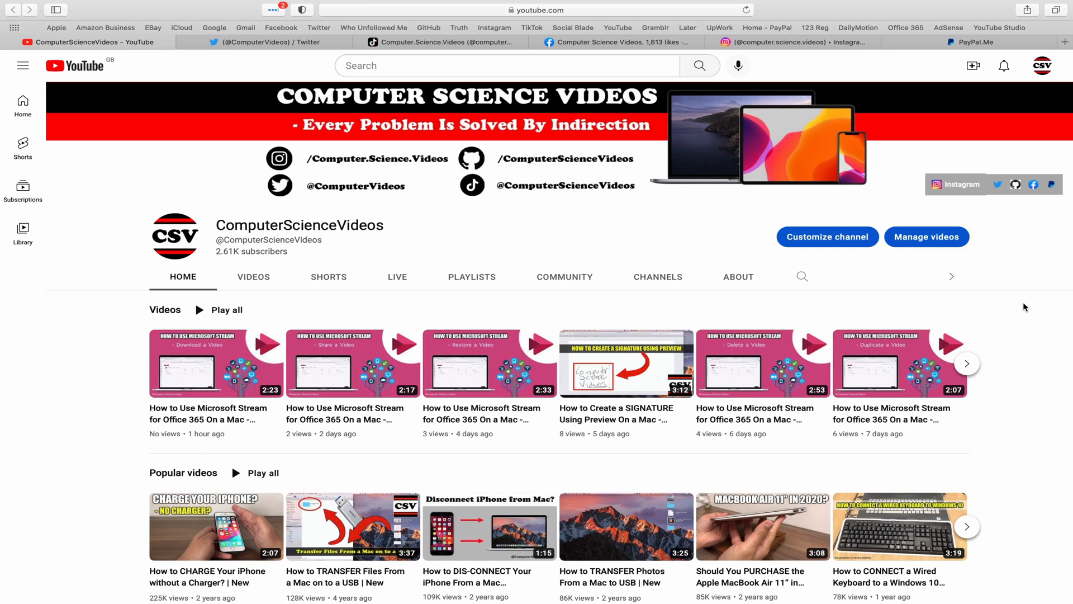
# Step: Switch between the channel's YouTube and Facebook tabs in Safari
pyautogui.click(271, 42)
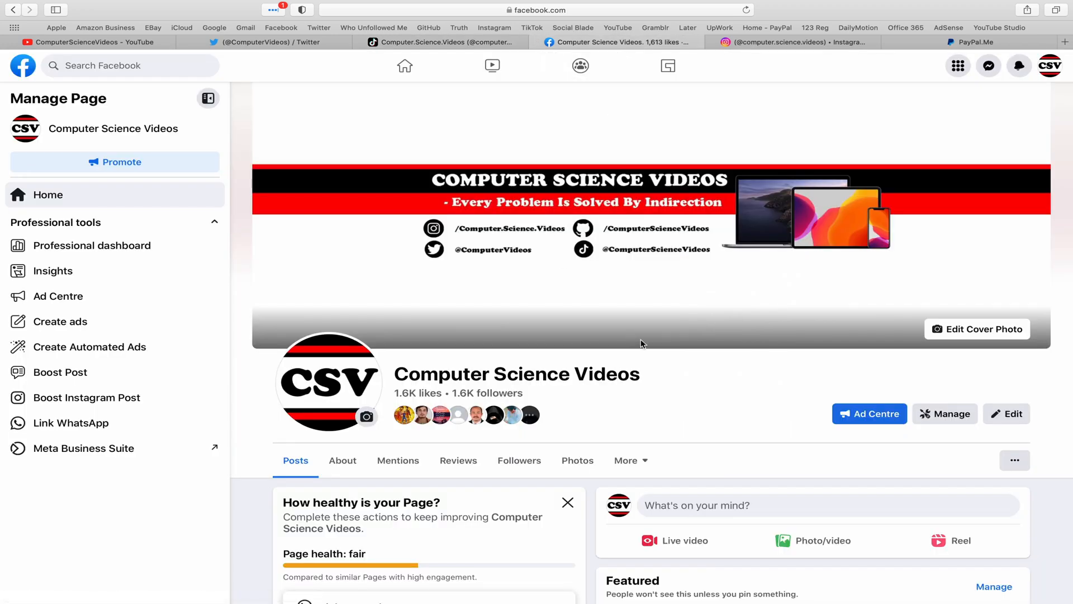
pyautogui.click(796, 42)
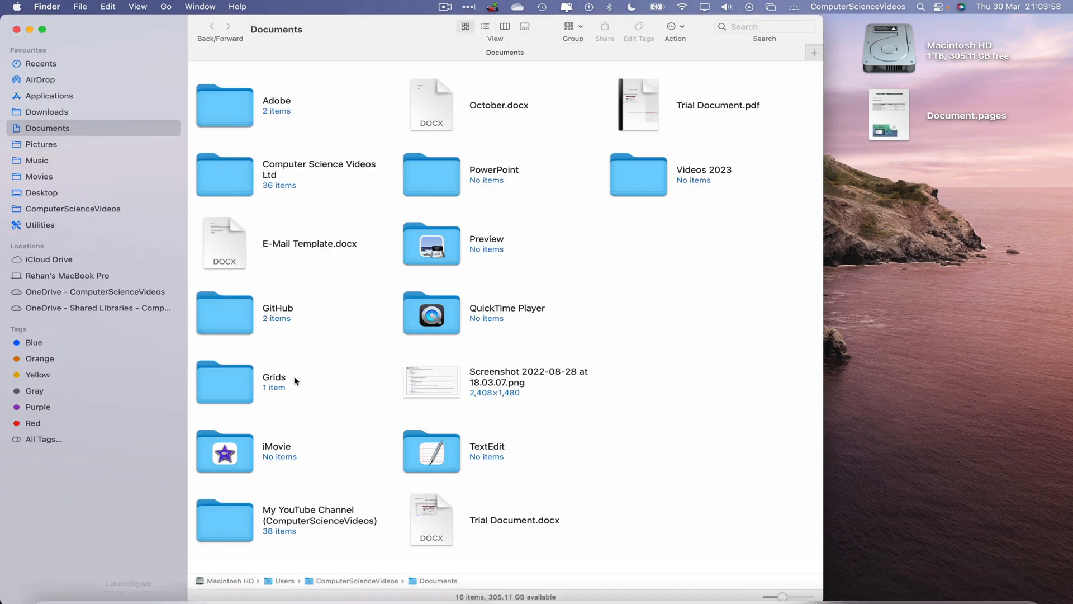
pyautogui.moveTo(663, 254)
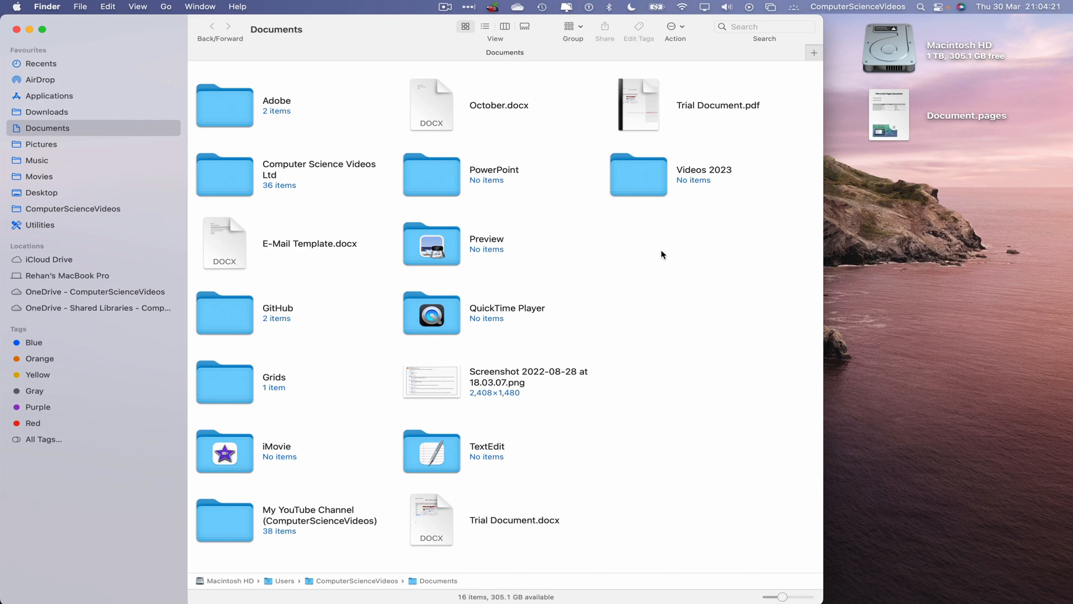
pyautogui.rightClick(664, 214)
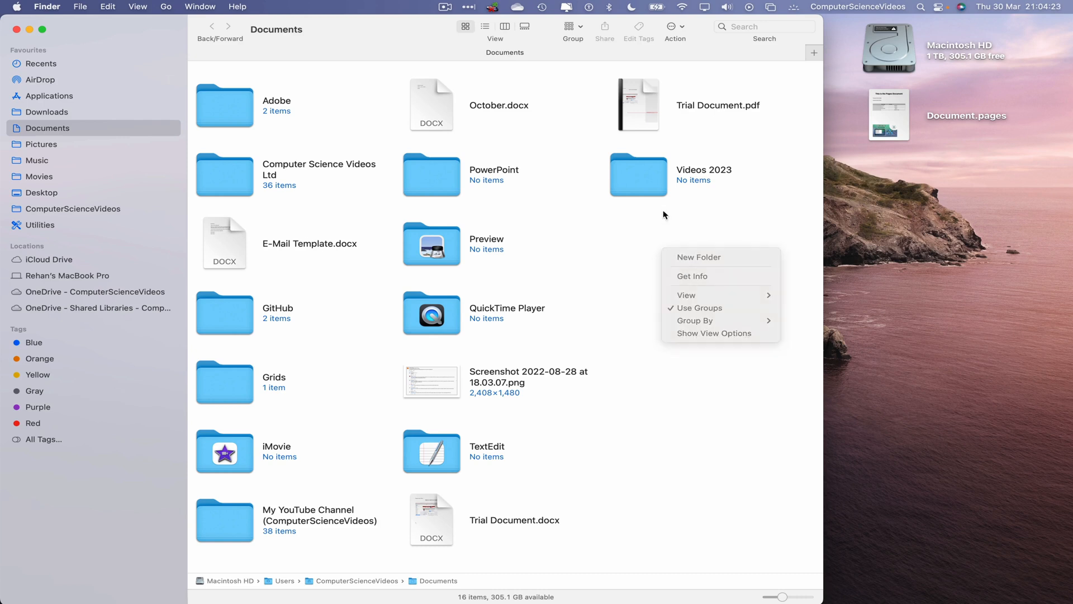
pyautogui.click(664, 214)
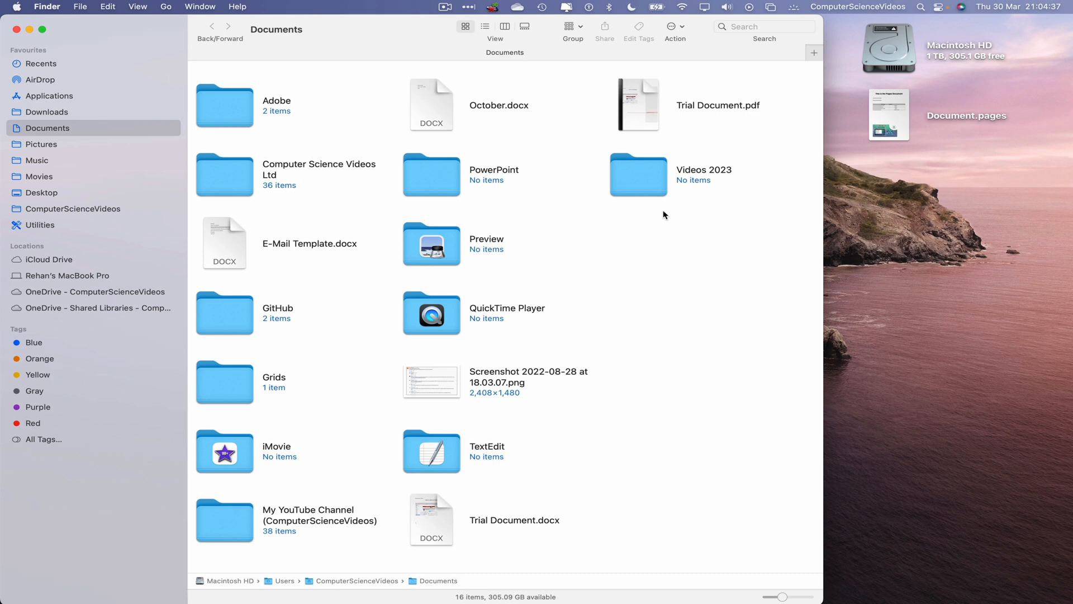
# Step: Send the Videos 2023 folder from Documents to the Bin via its context menu
pyautogui.click(638, 174)
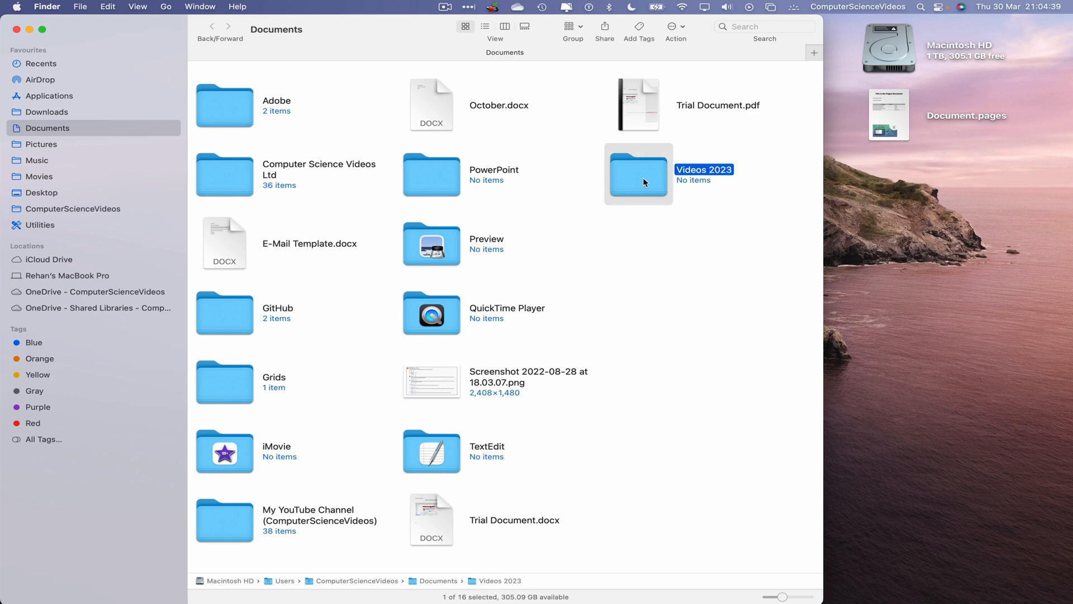
pyautogui.rightClick(644, 182)
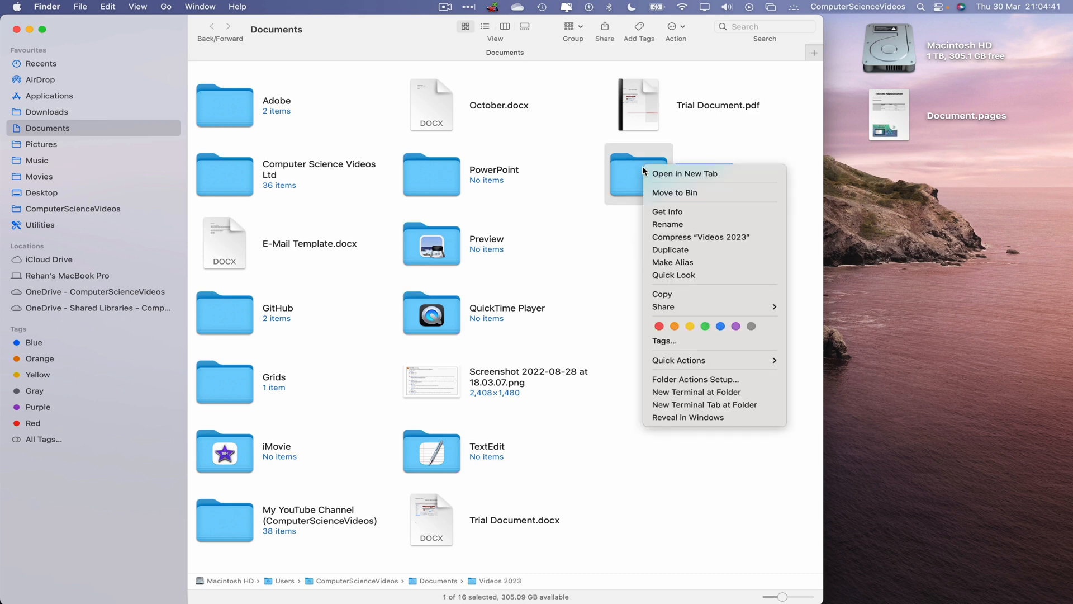
pyautogui.moveTo(718, 199)
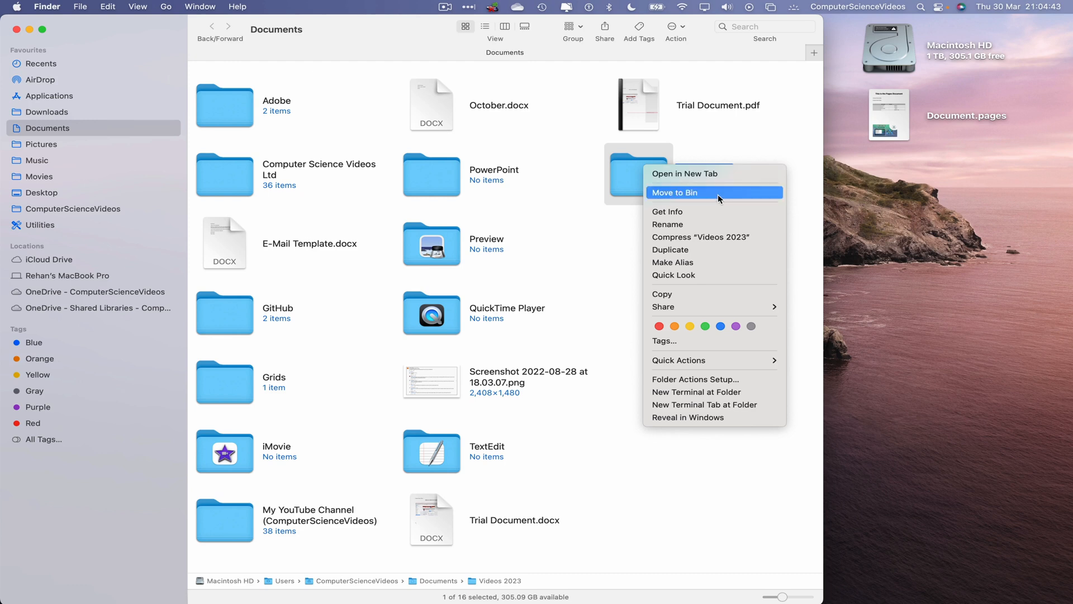
pyautogui.click(674, 192)
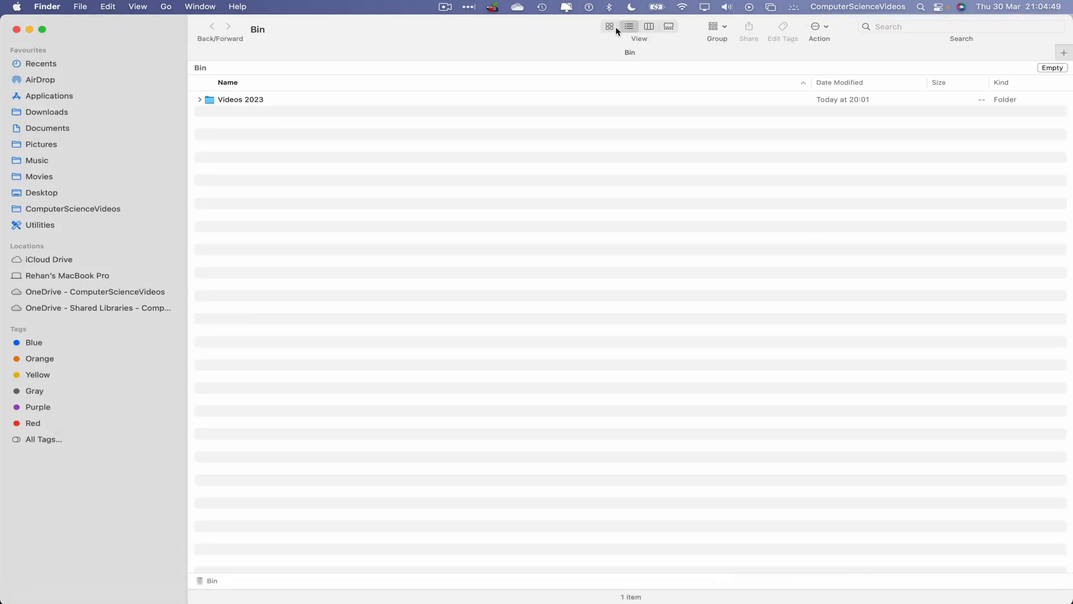
# Step: Show the Bin as icons and empty it, deleting Videos 2023 permanently
pyautogui.click(608, 27)
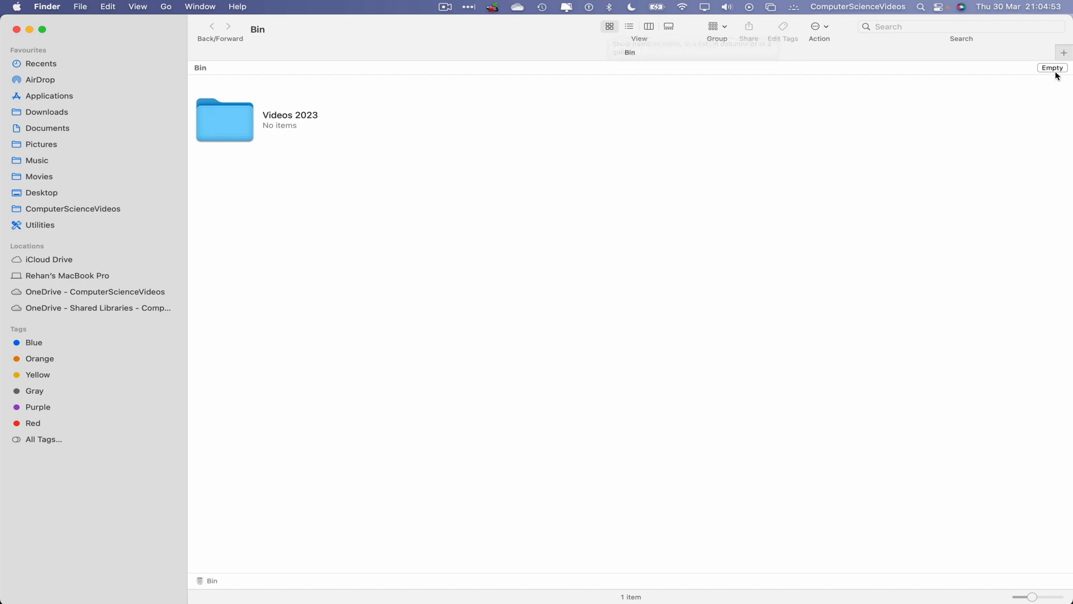
pyautogui.click(1052, 68)
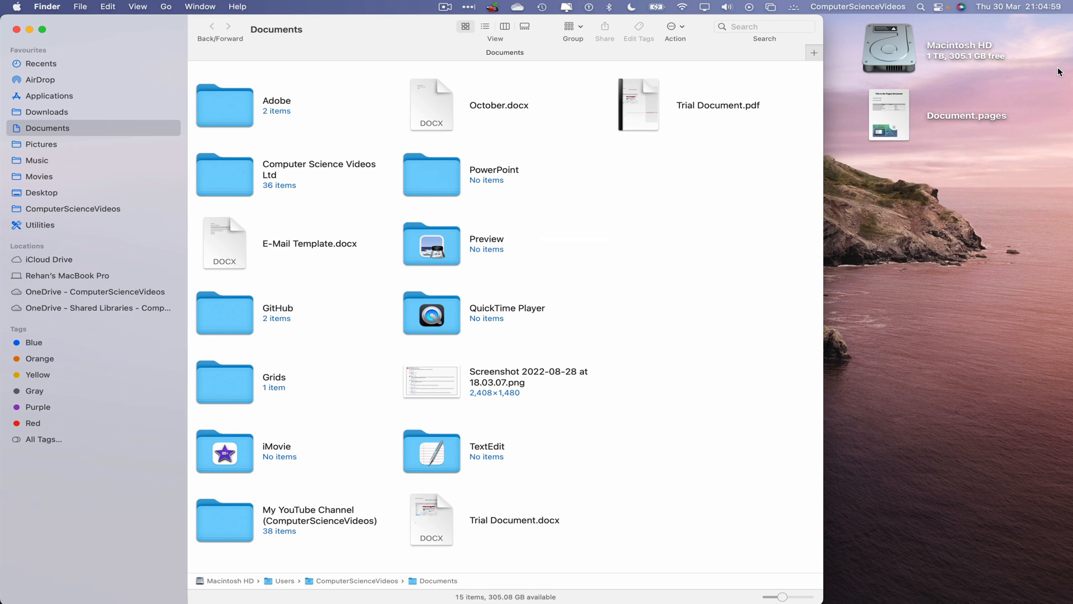
pyautogui.moveTo(374, 29)
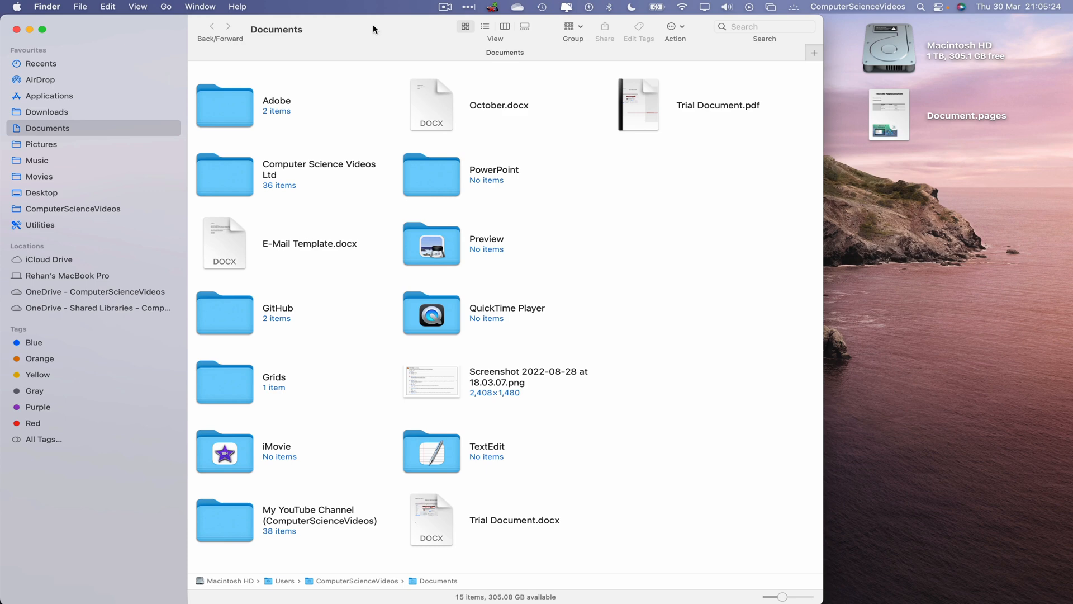
pyautogui.moveTo(102, 12)
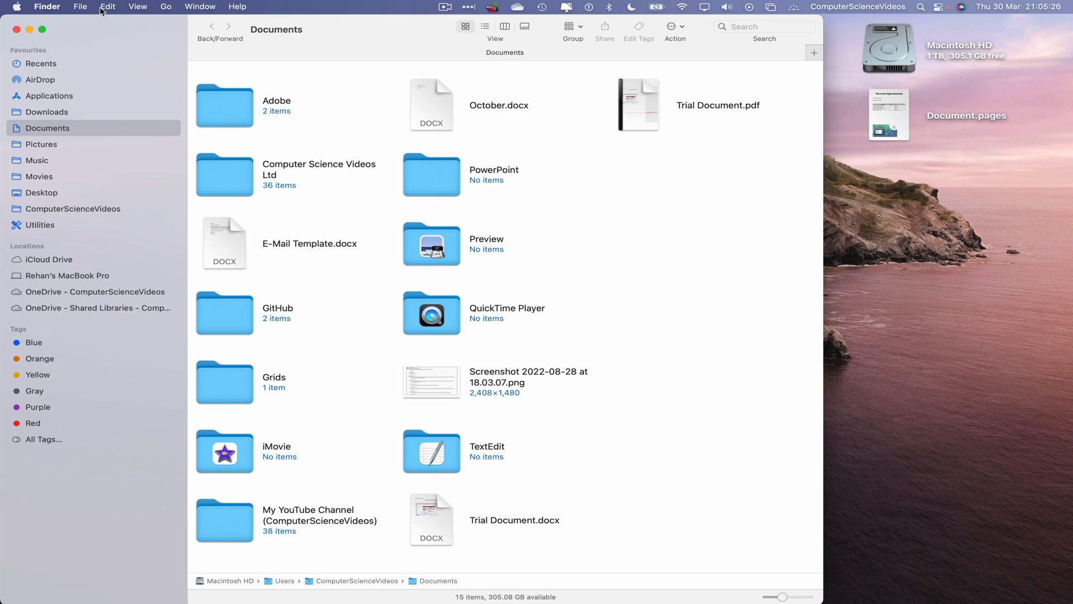